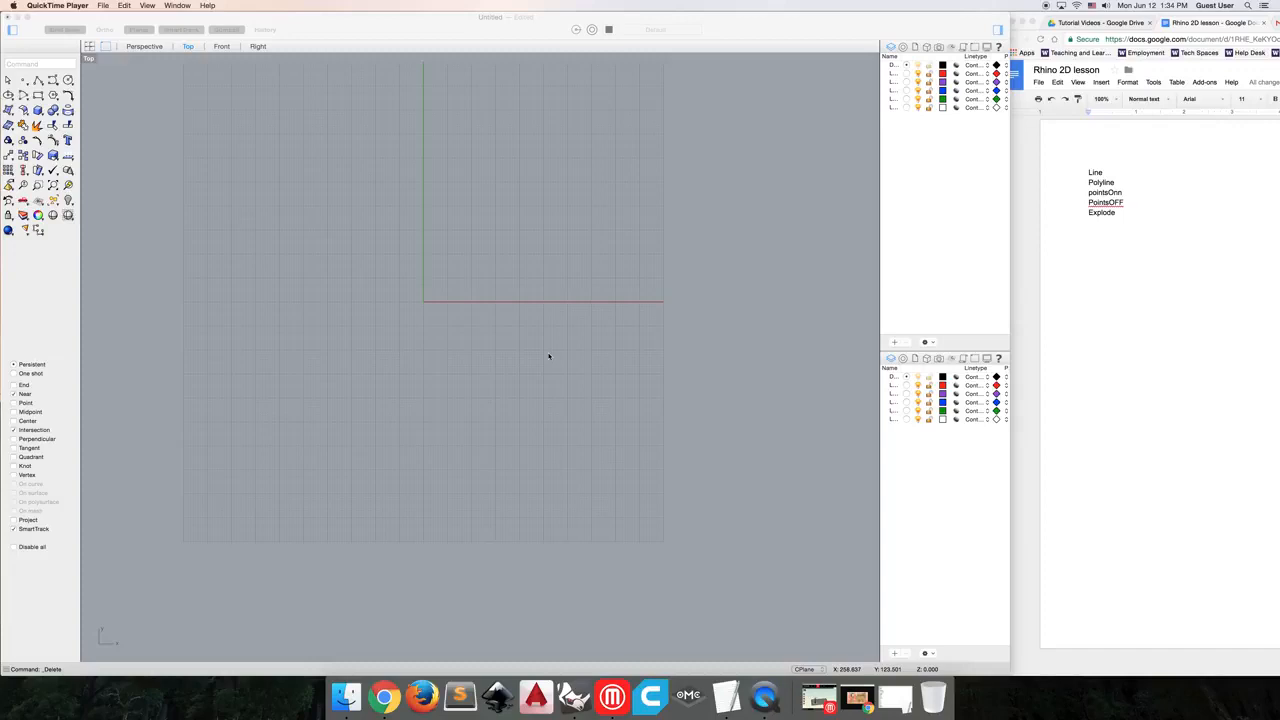
{"action": "mouse_move", "coordinate": [298, 280]}
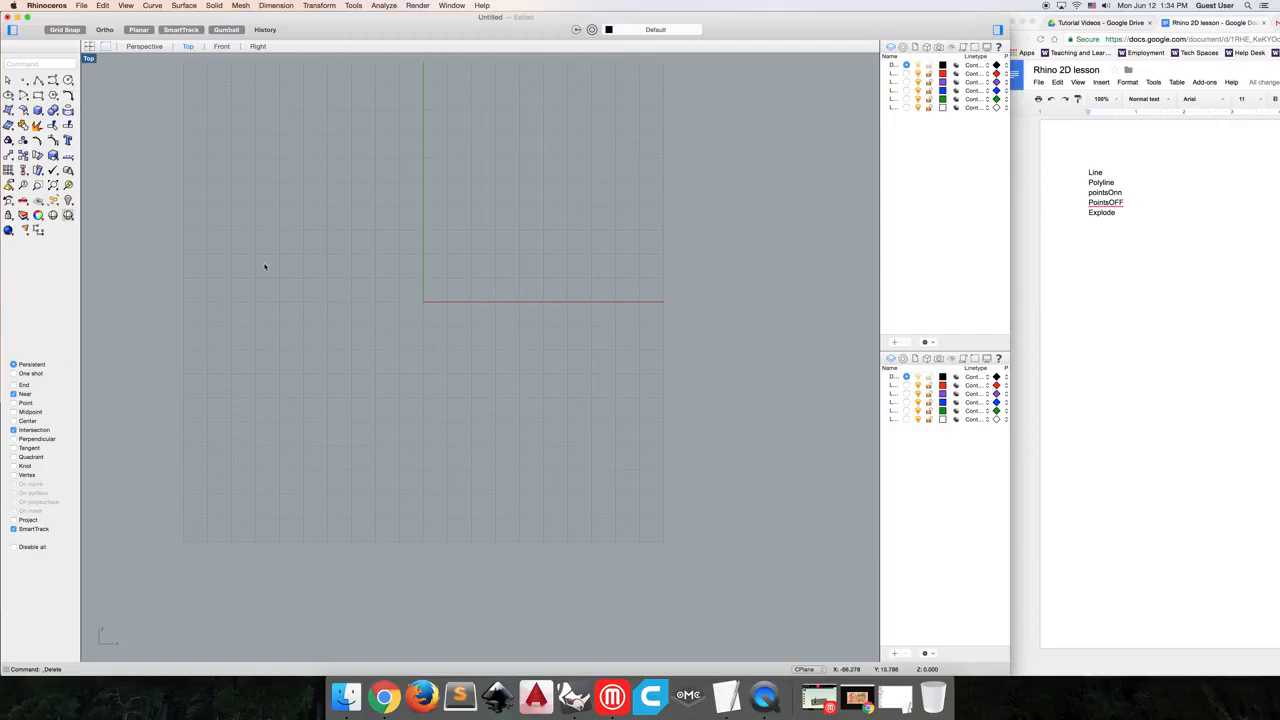
Step: Start the Curve command and click points for a closed, multi-lobed freeform curve
{"action": "type", "text": "Curve"}
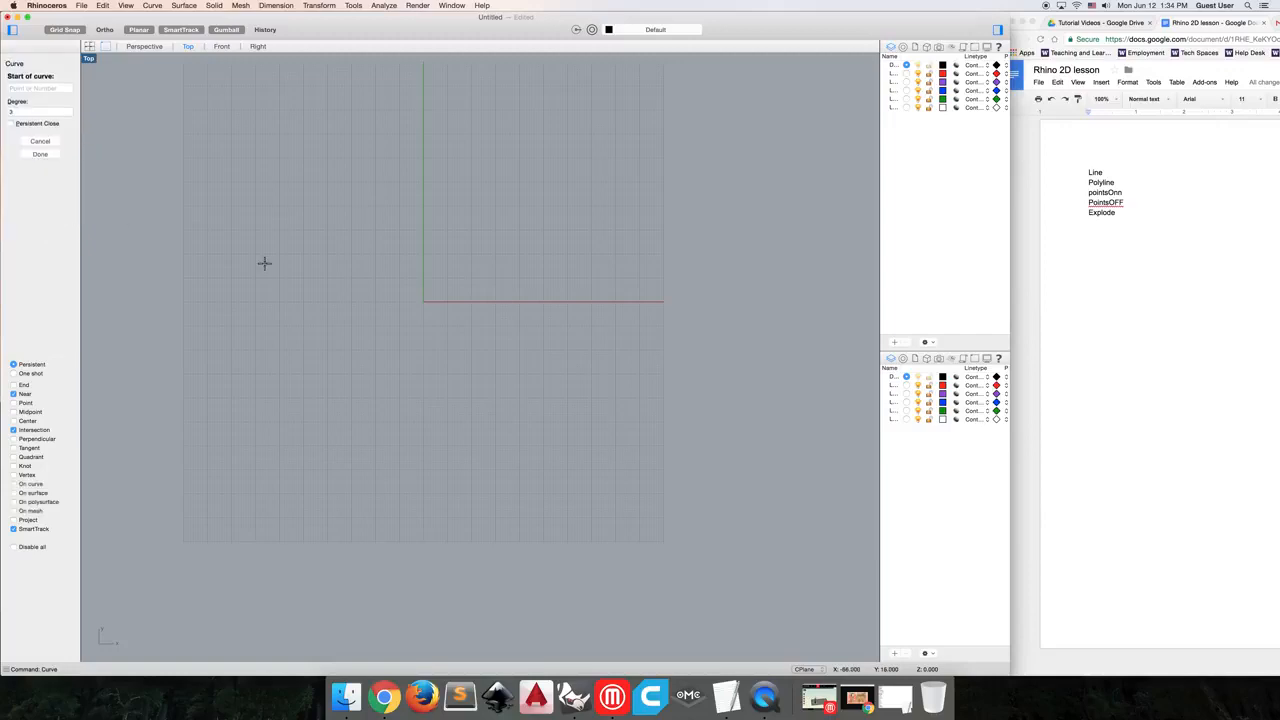
{"action": "mouse_move", "coordinate": [413, 336]}
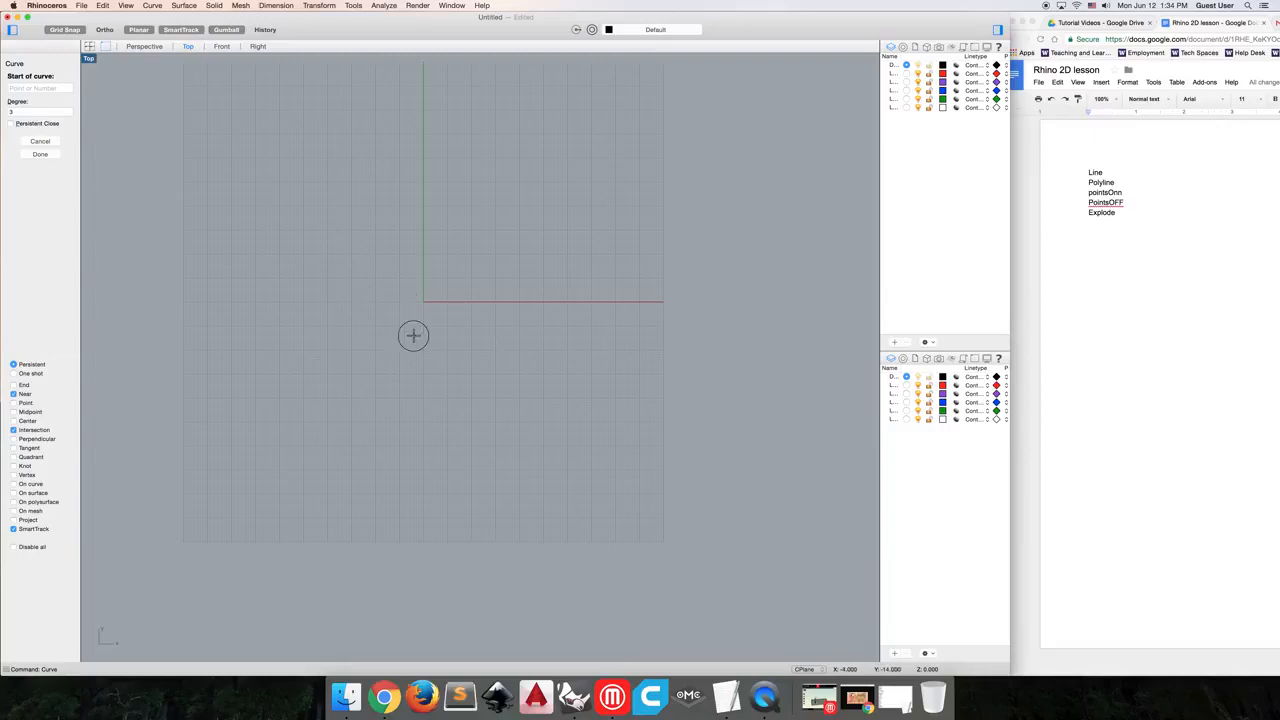
{"action": "left_click", "coordinate": [521, 265]}
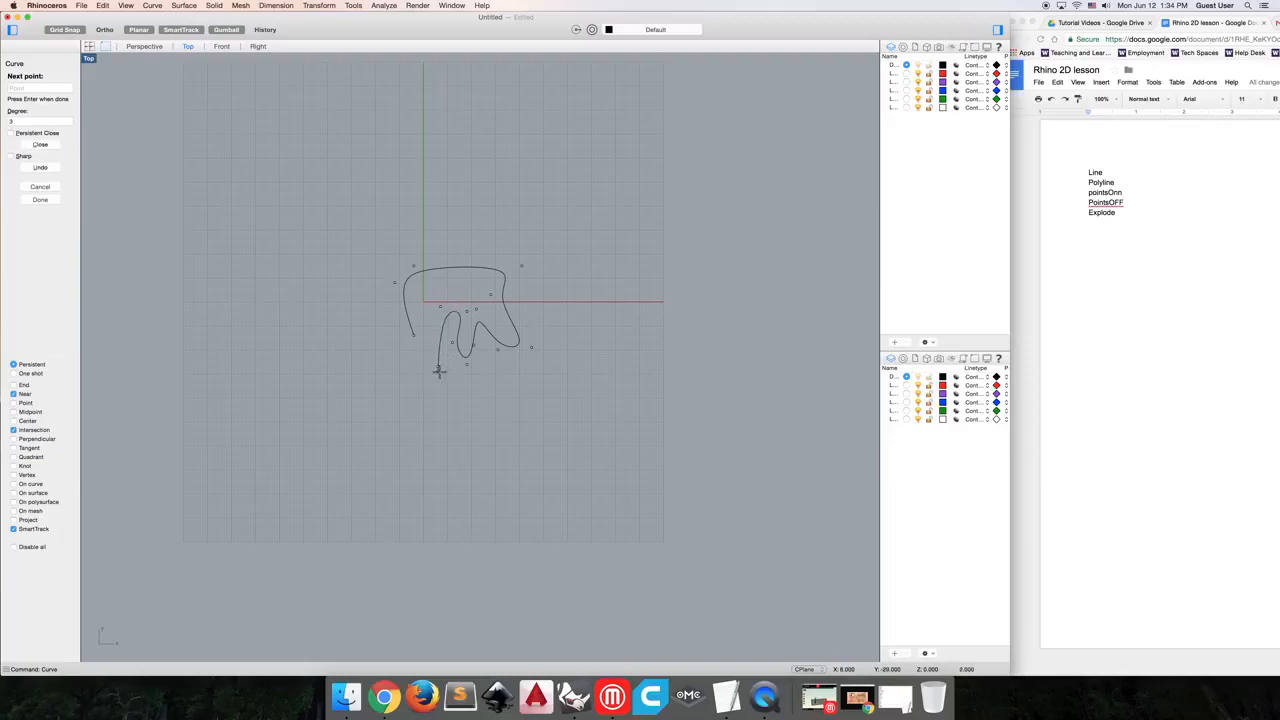
{"action": "left_click", "coordinate": [422, 418]}
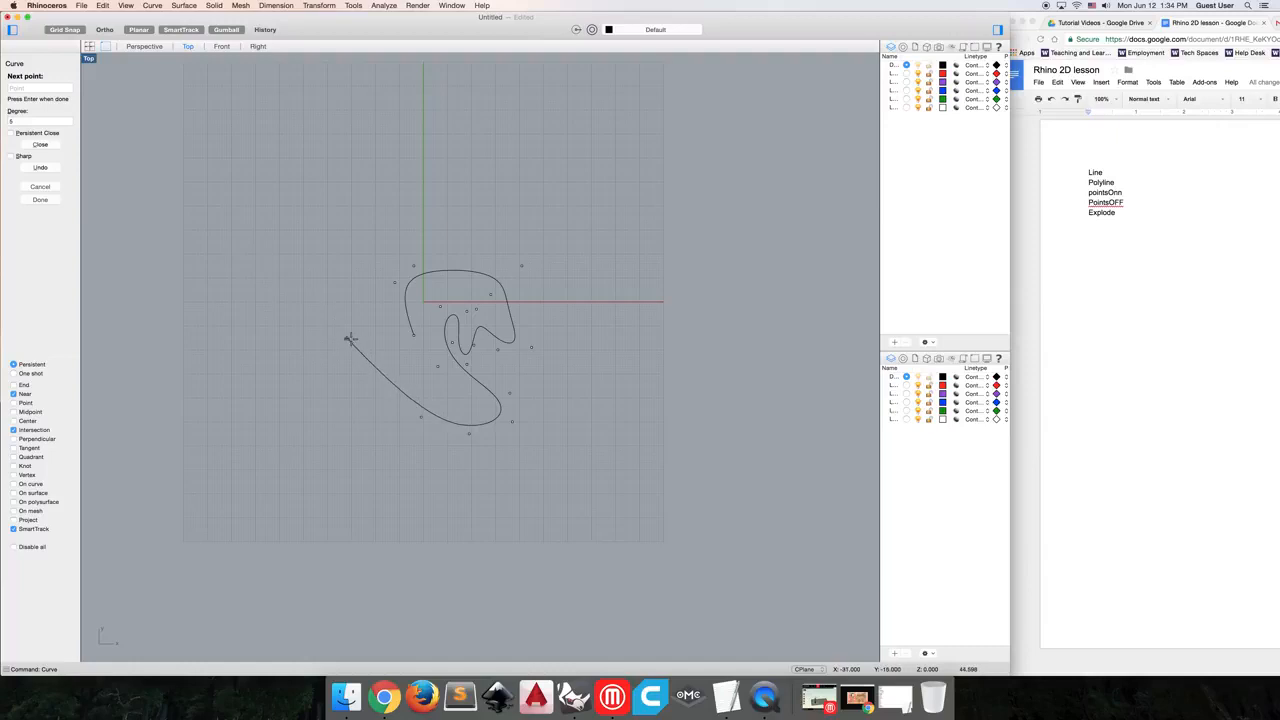
{"action": "mouse_move", "coordinate": [550, 375]}
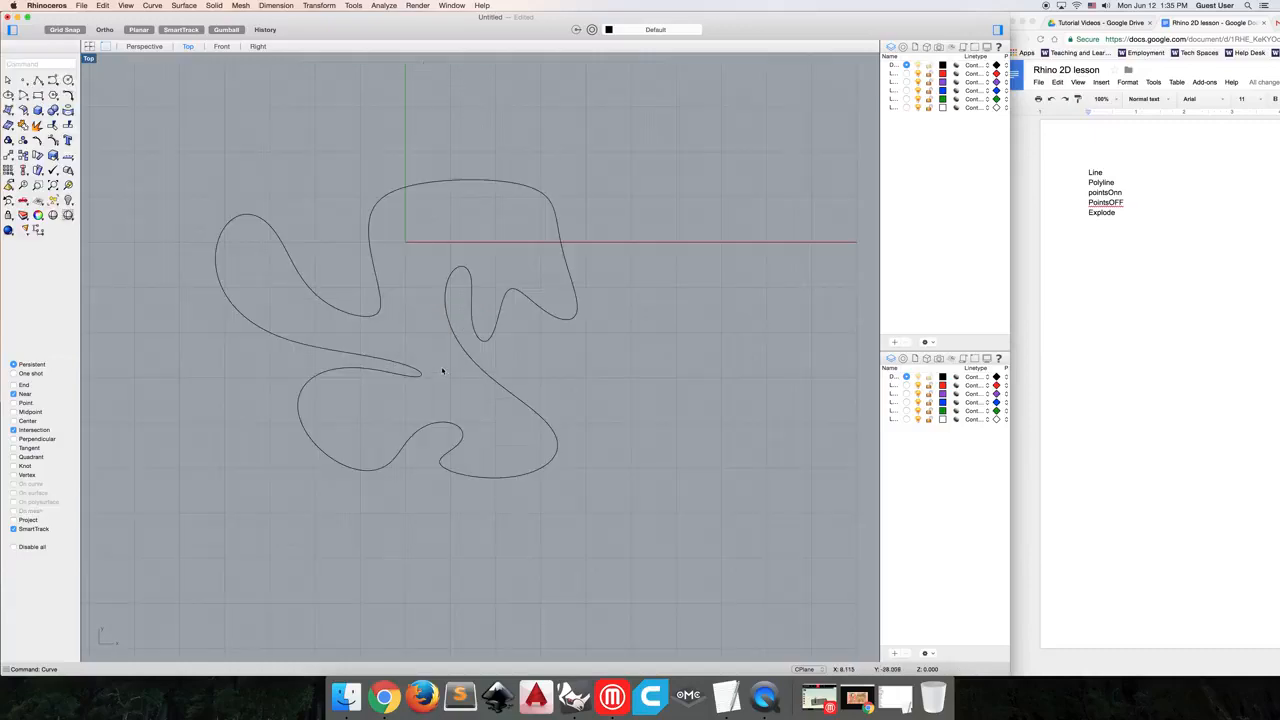
{"action": "scroll", "scroll_direction": "down", "scroll_amount": 3}
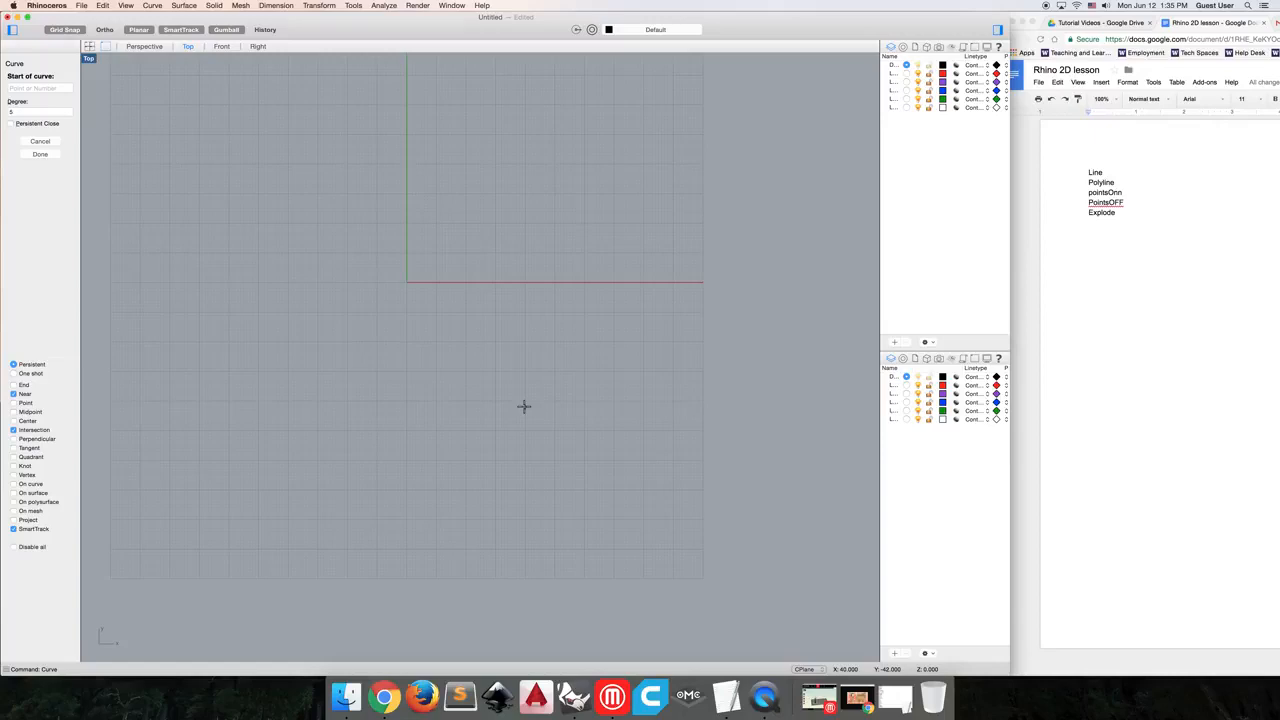
{"action": "mouse_move", "coordinate": [306, 384]}
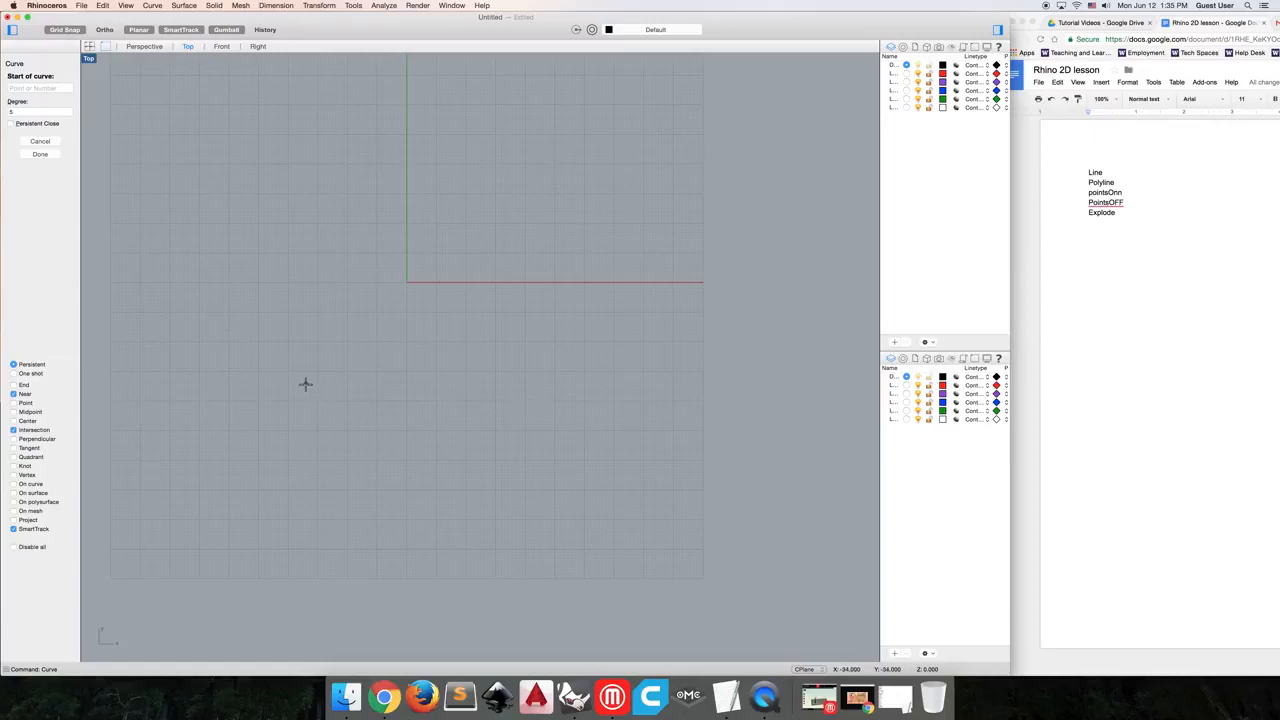
{"action": "mouse_move", "coordinate": [300, 388]}
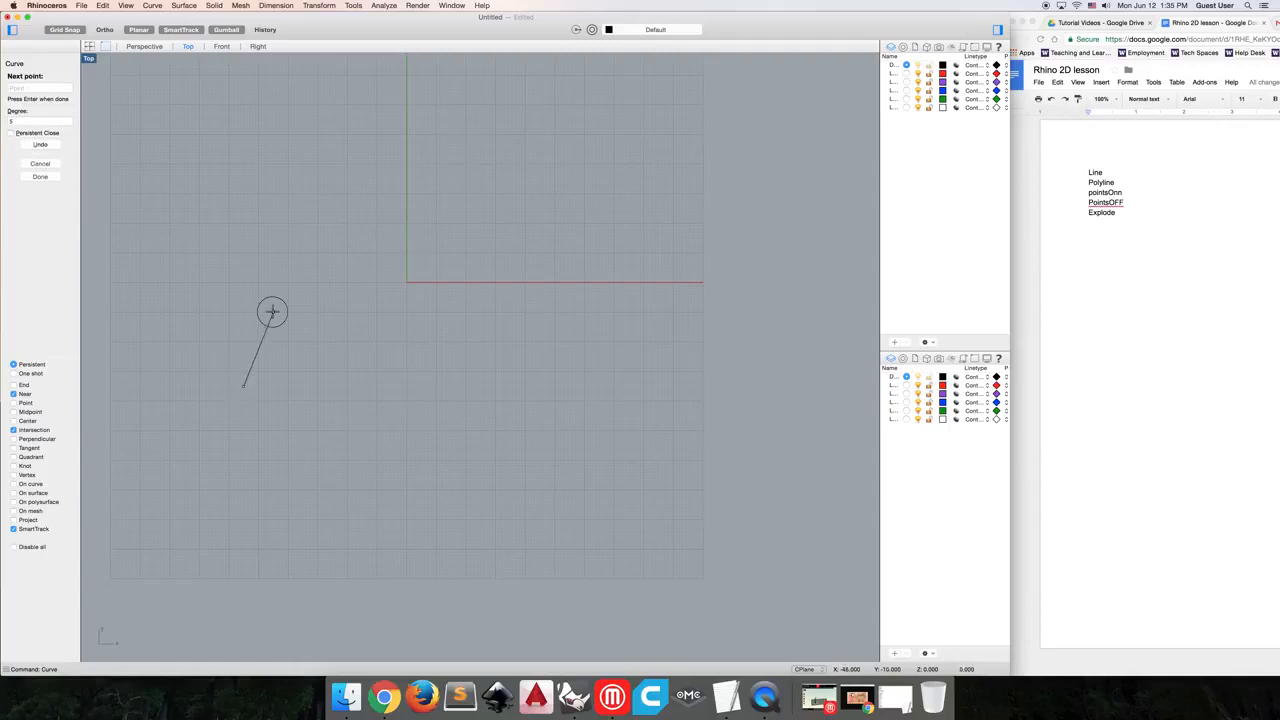
Step: Click successive points to draw an open wavy control-point curve
{"action": "left_click", "coordinate": [441, 257]}
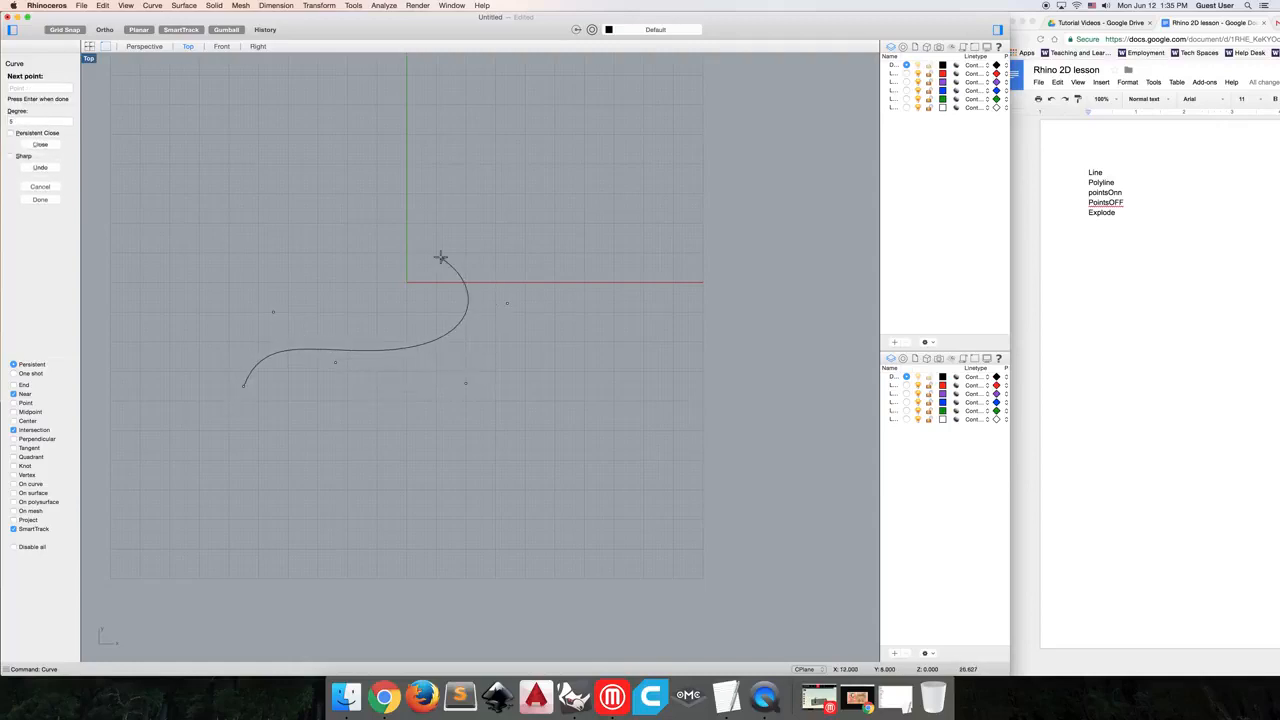
{"action": "left_click", "coordinate": [85, 140]}
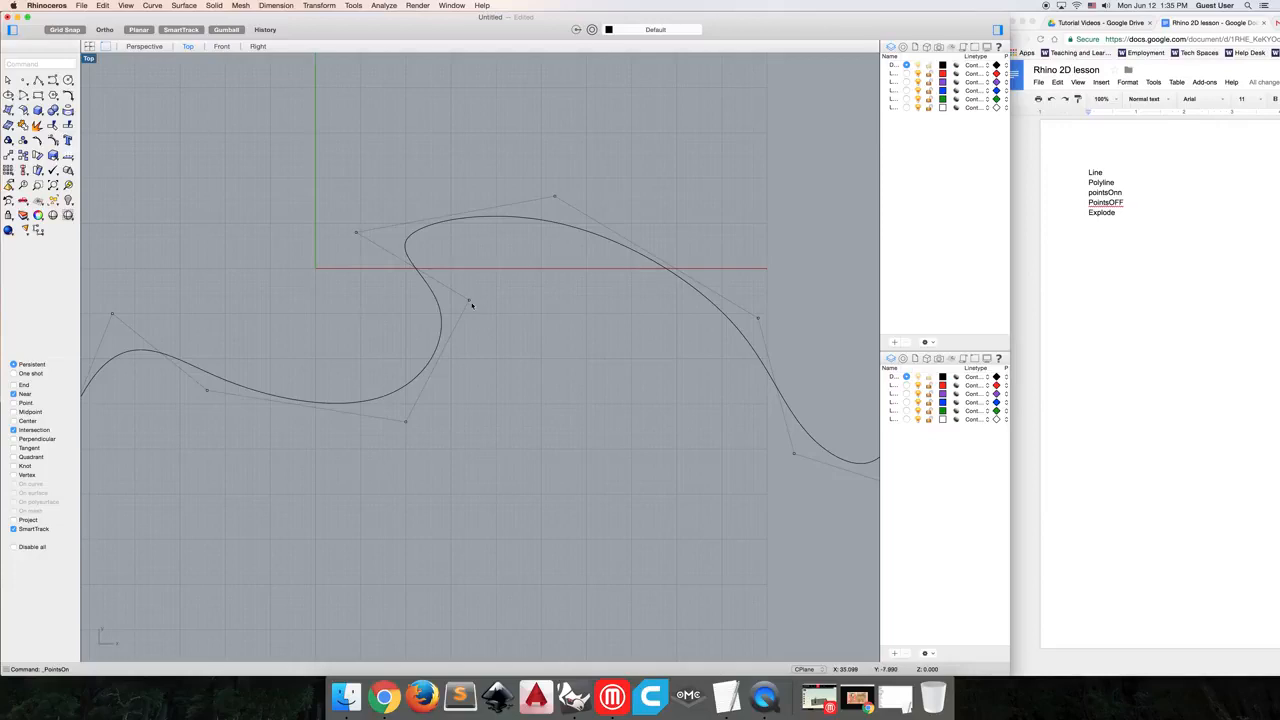
Step: Drag a middle control point down and right so the curve's bend dips lower
{"action": "left_click_drag", "start_coordinate": [470, 300], "coordinate": [513, 375]}
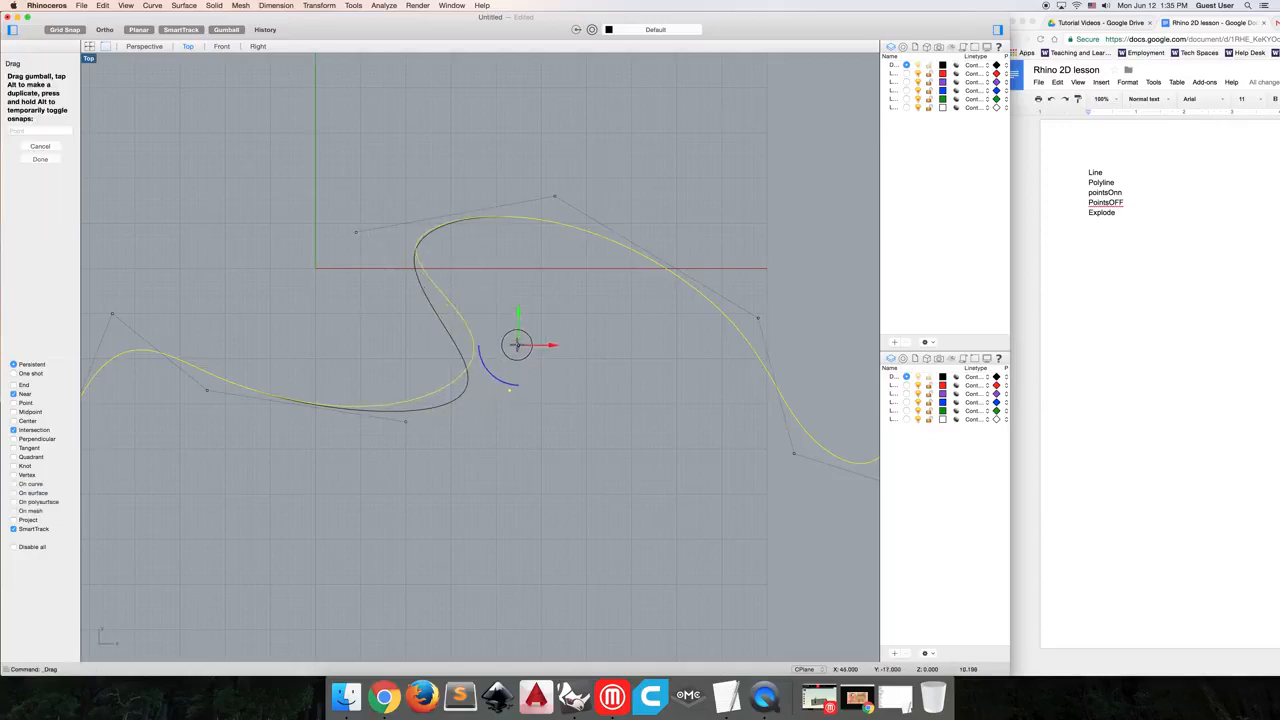
{"action": "left_click_drag", "start_coordinate": [517, 345], "coordinate": [527, 390]}
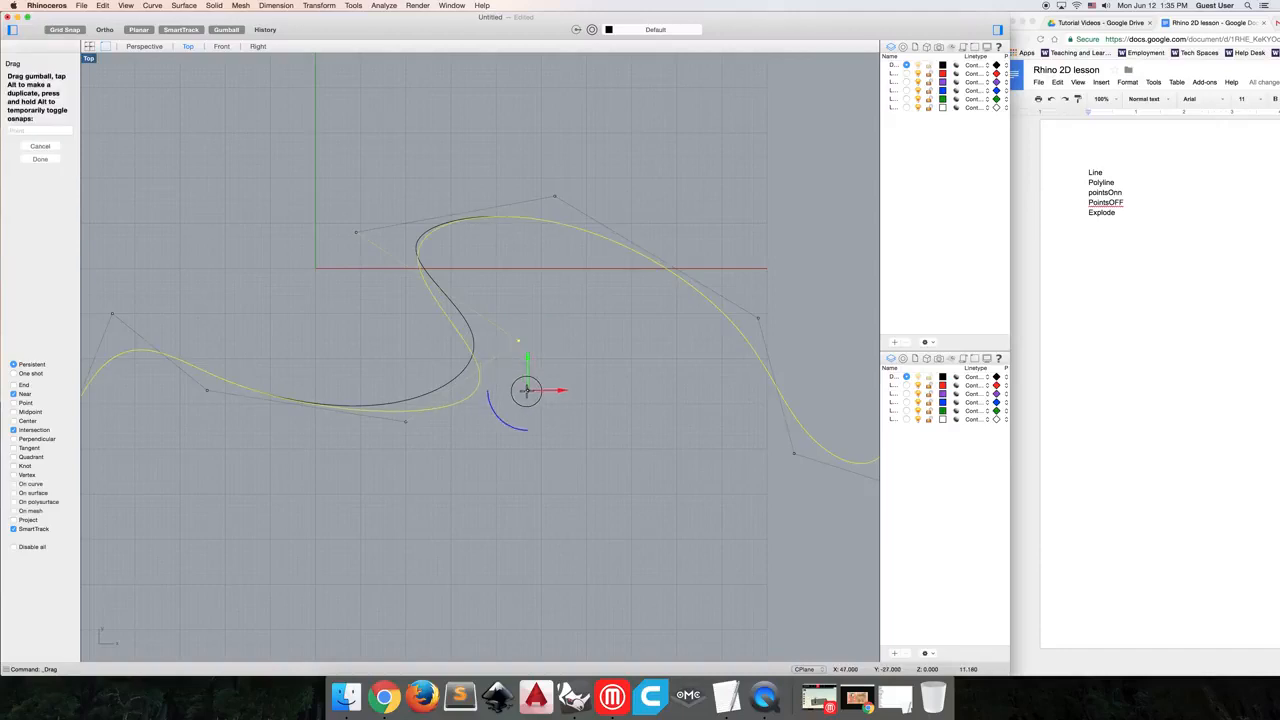
{"action": "left_click_drag", "start_coordinate": [528, 390], "coordinate": [376, 446]}
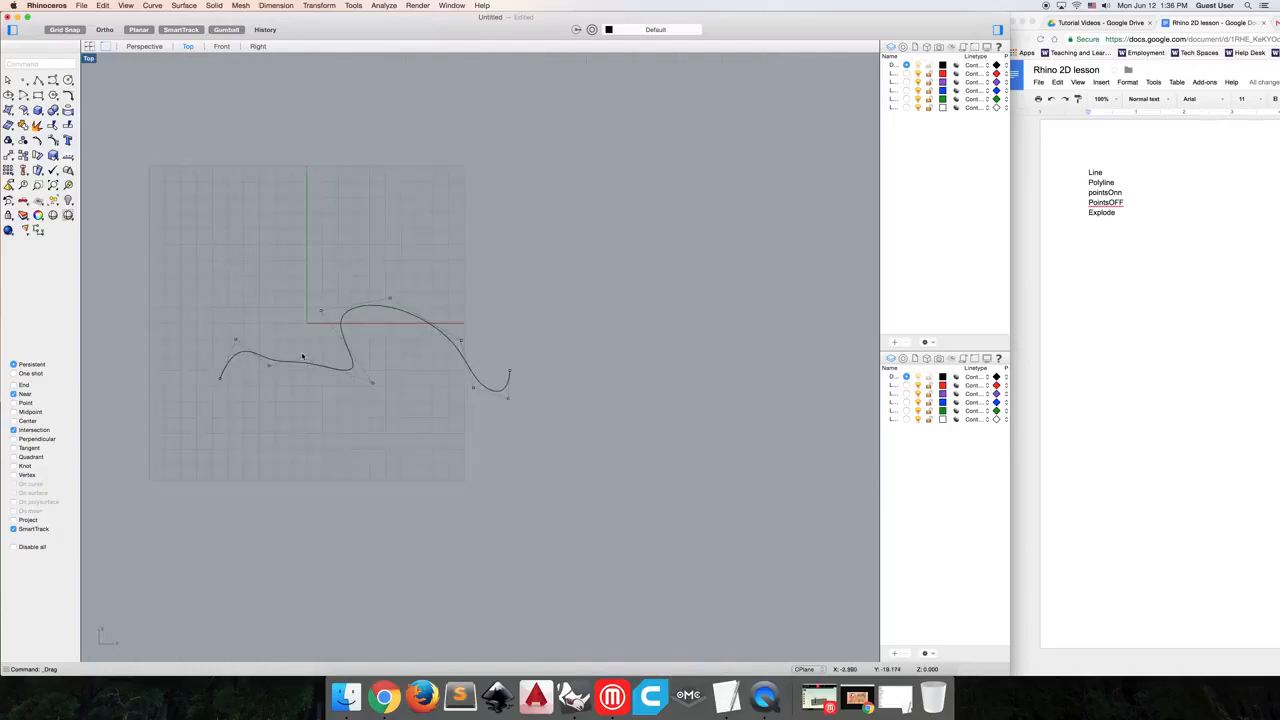
{"action": "mouse_move", "coordinate": [322, 358]}
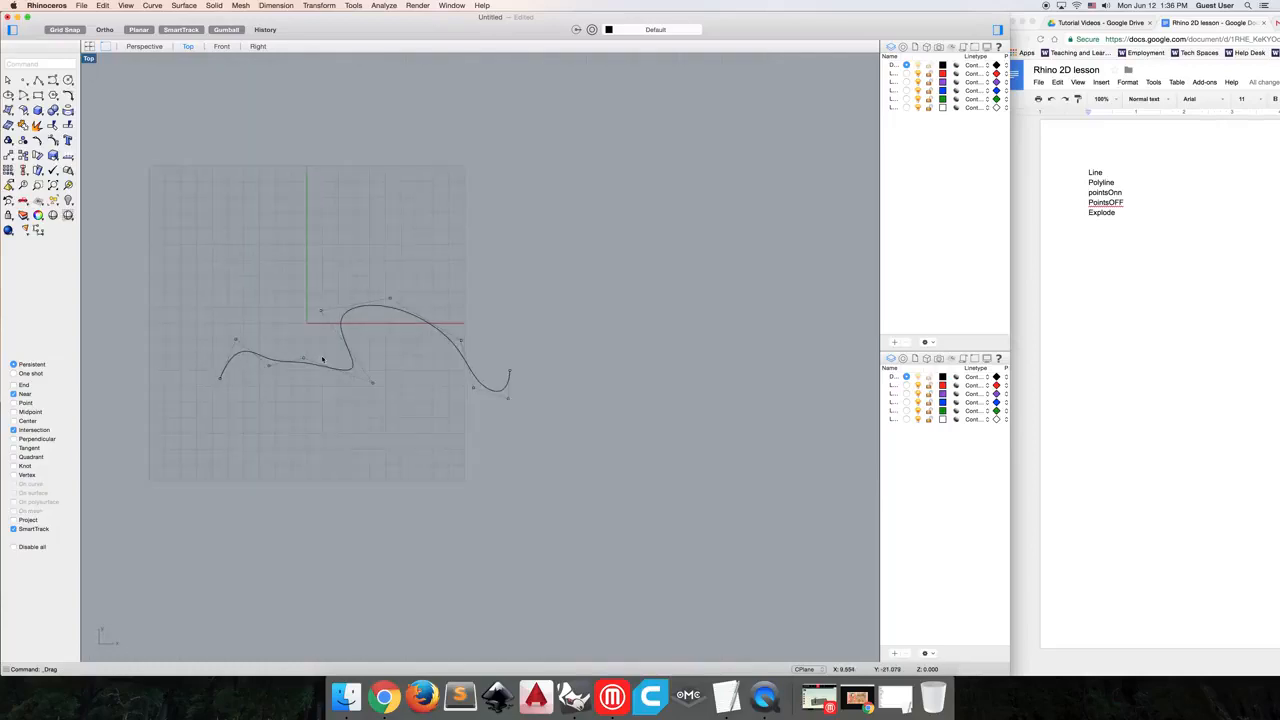
Step: Select the reshaped curve for deletion
{"action": "left_click", "coordinate": [1106, 202]}
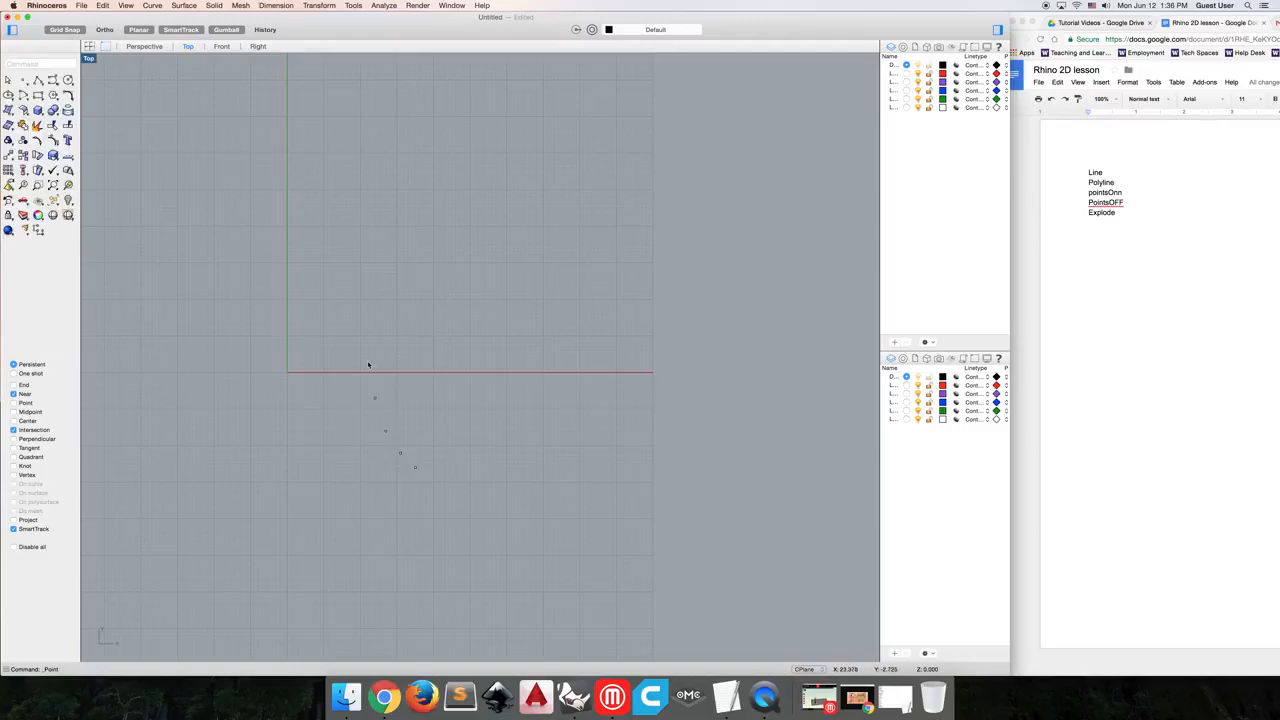
{"action": "mouse_move", "coordinate": [370, 317]}
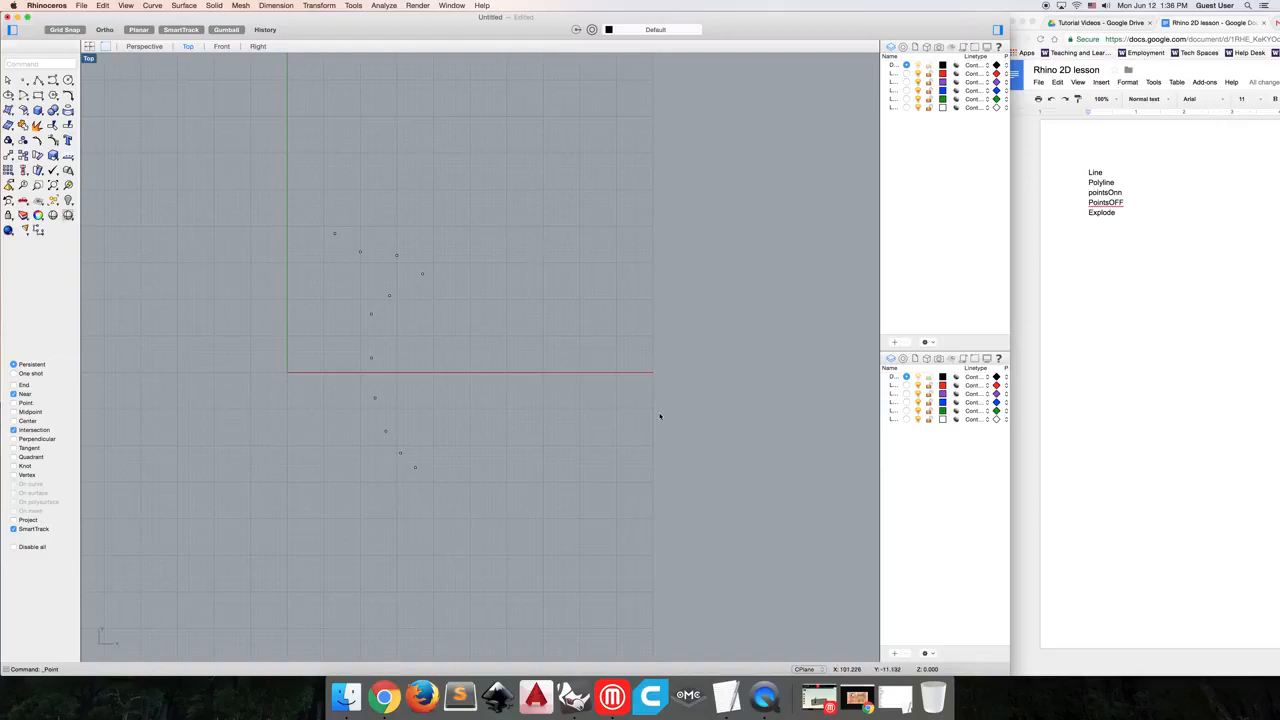
{"action": "mouse_move", "coordinate": [518, 323]}
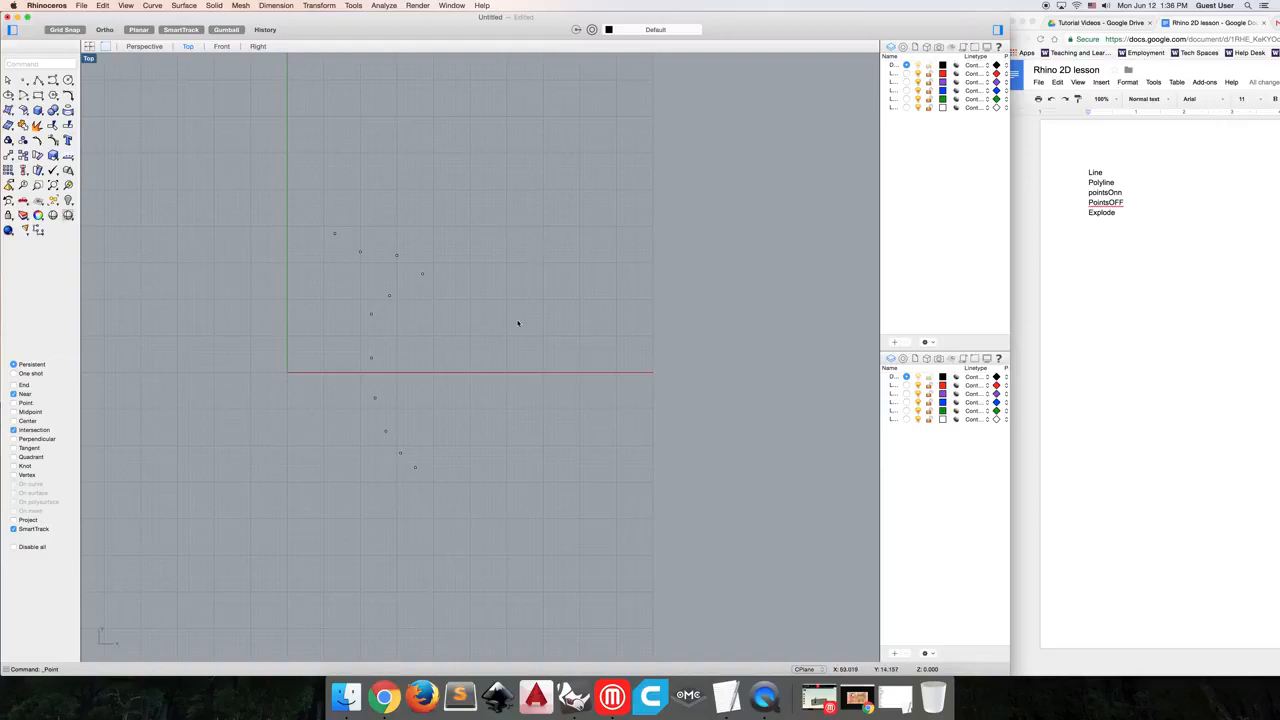
{"action": "mouse_move", "coordinate": [330, 266]}
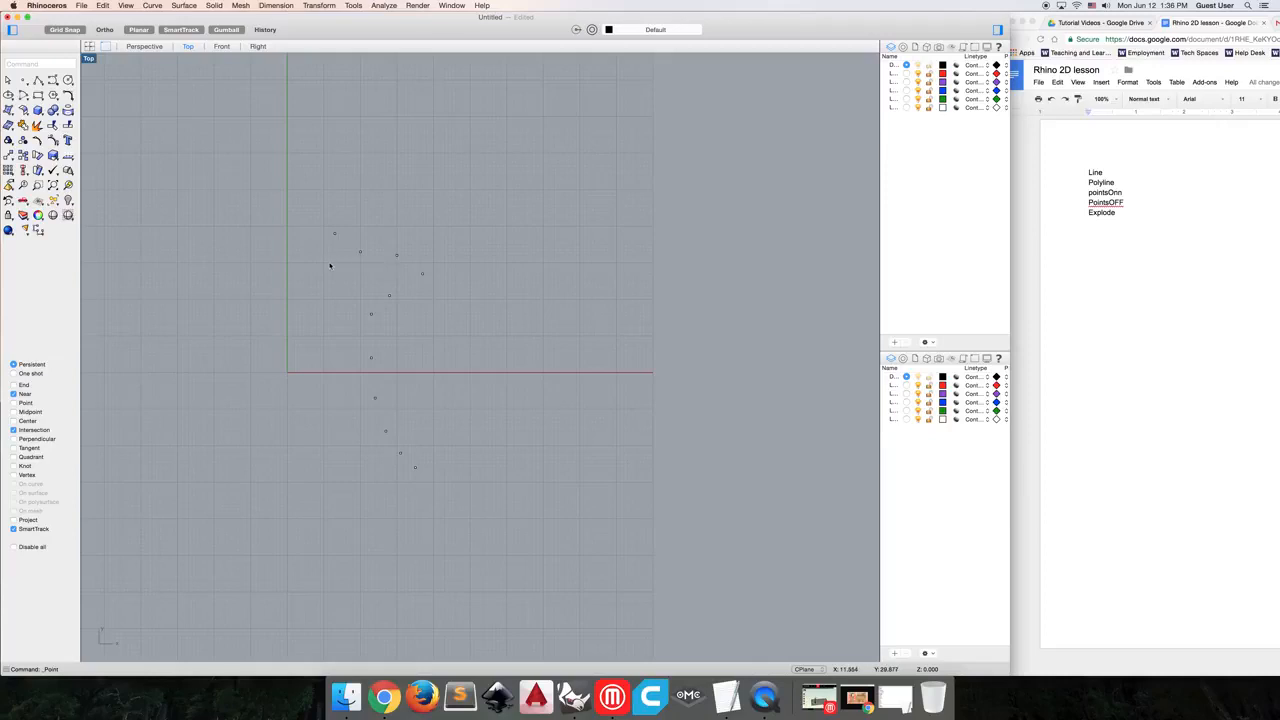
{"action": "mouse_move", "coordinate": [316, 227]}
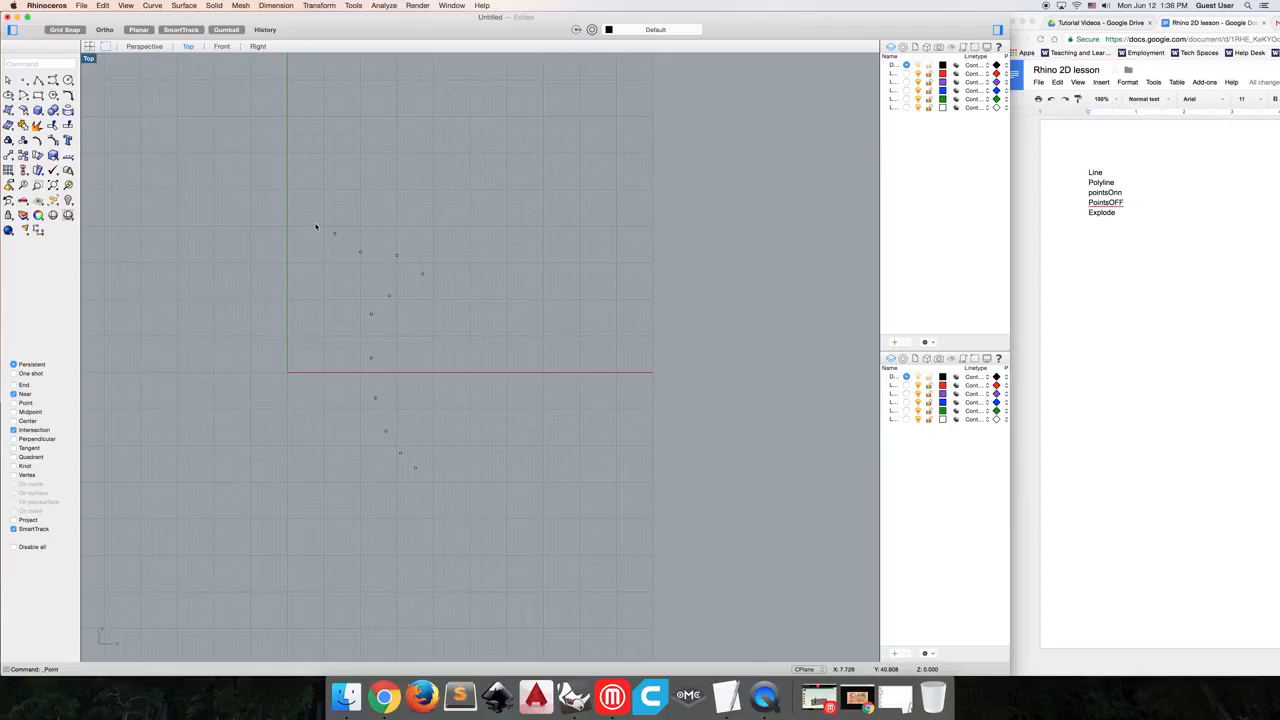
{"action": "mouse_move", "coordinate": [316, 220]}
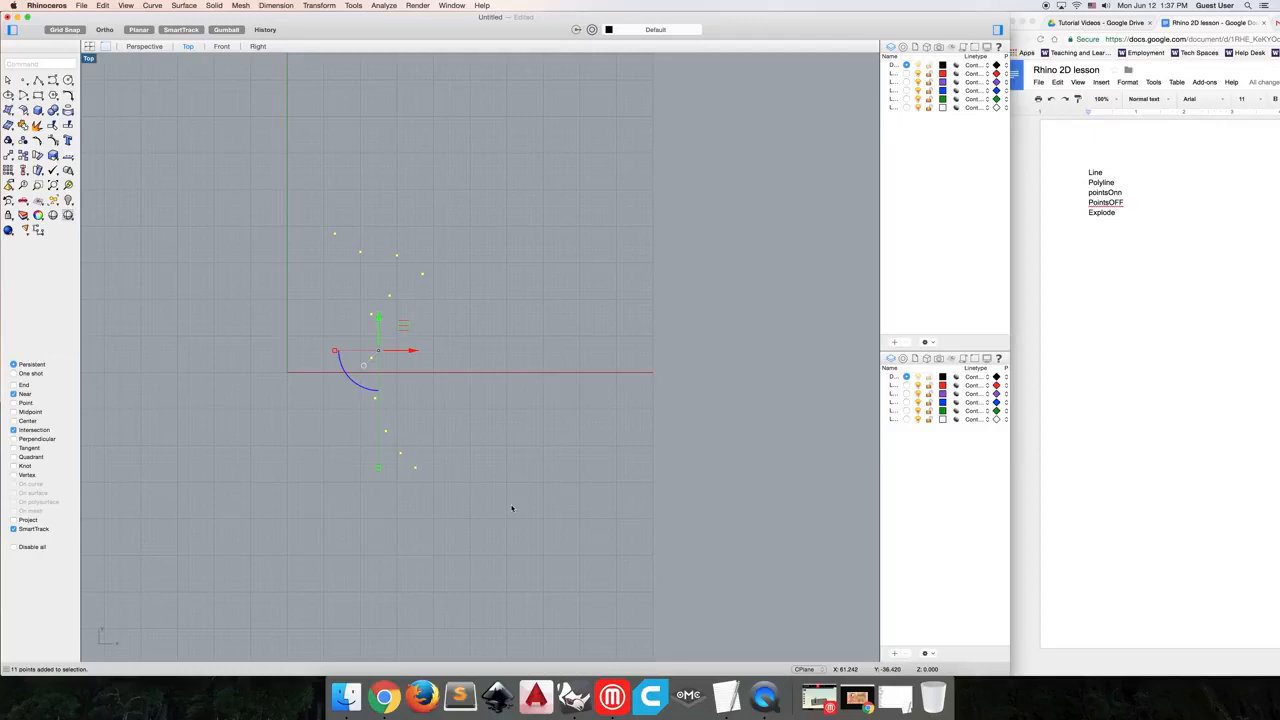
Step: Run CurveThroughPt with Interpolated curve type to build a curve through the points
{"action": "type", "text": "CurveThroughPt"}
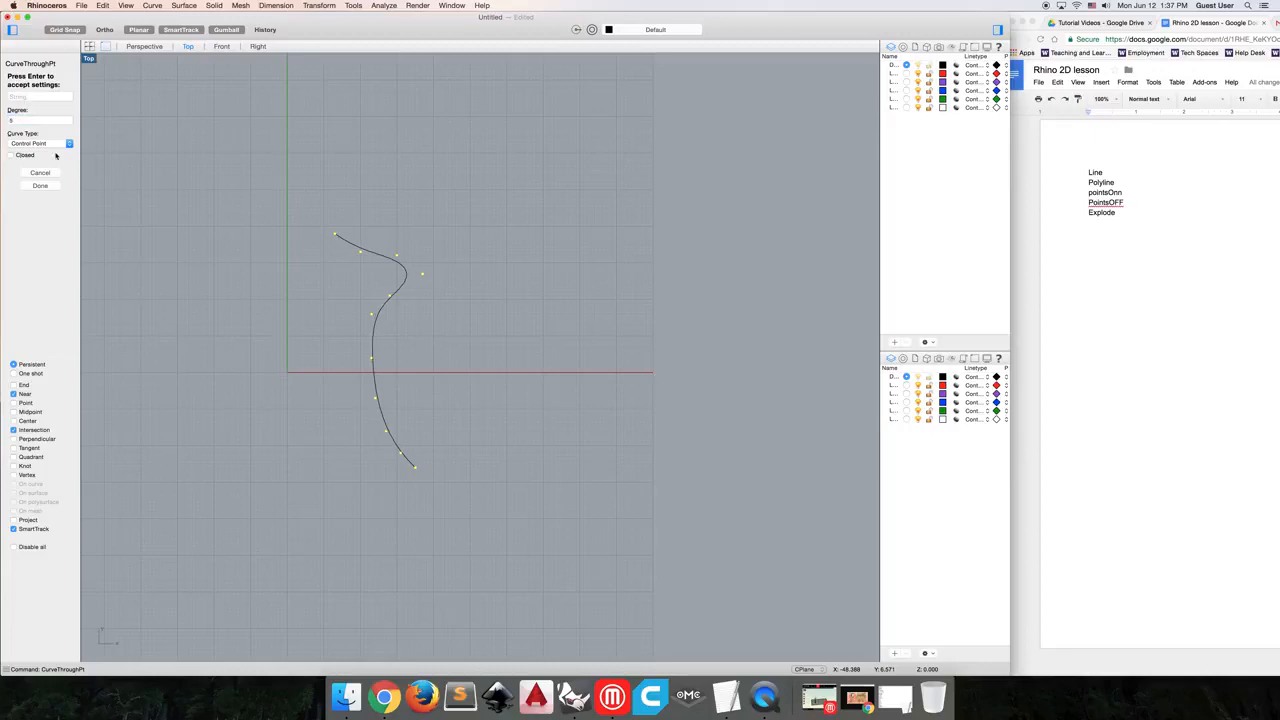
{"action": "left_click", "coordinate": [40, 143]}
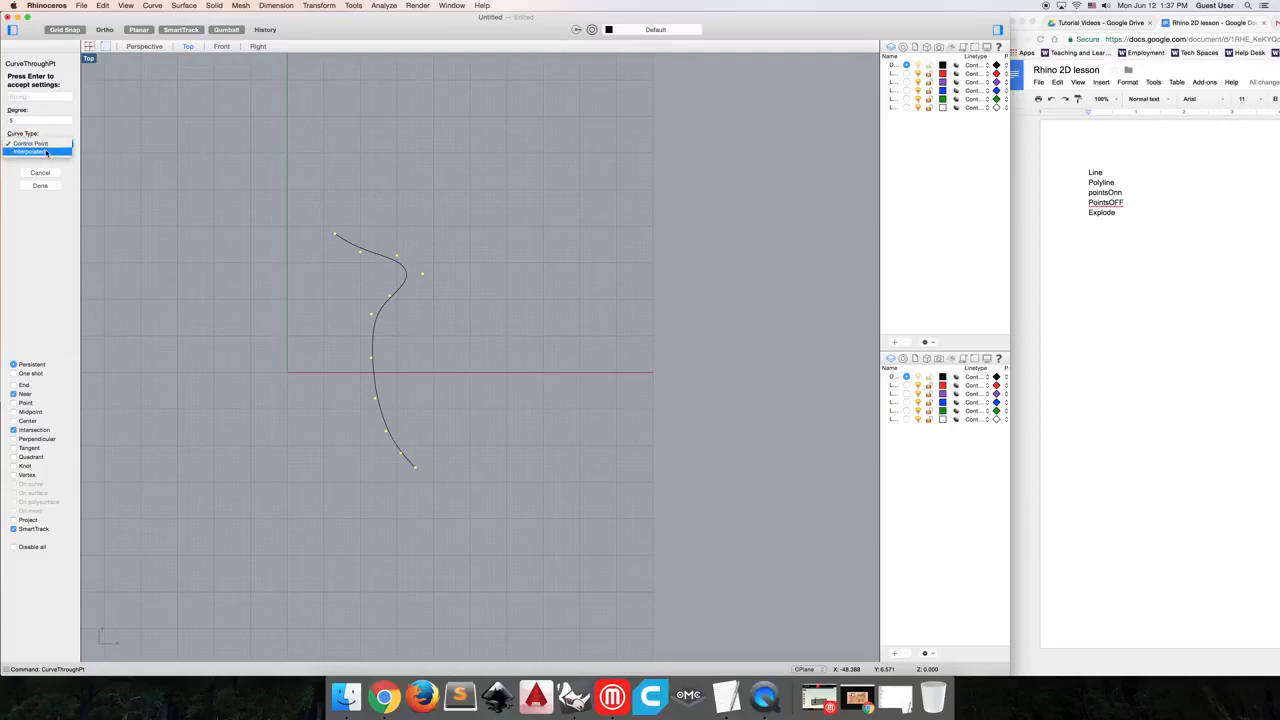
{"action": "left_click", "coordinate": [37, 151]}
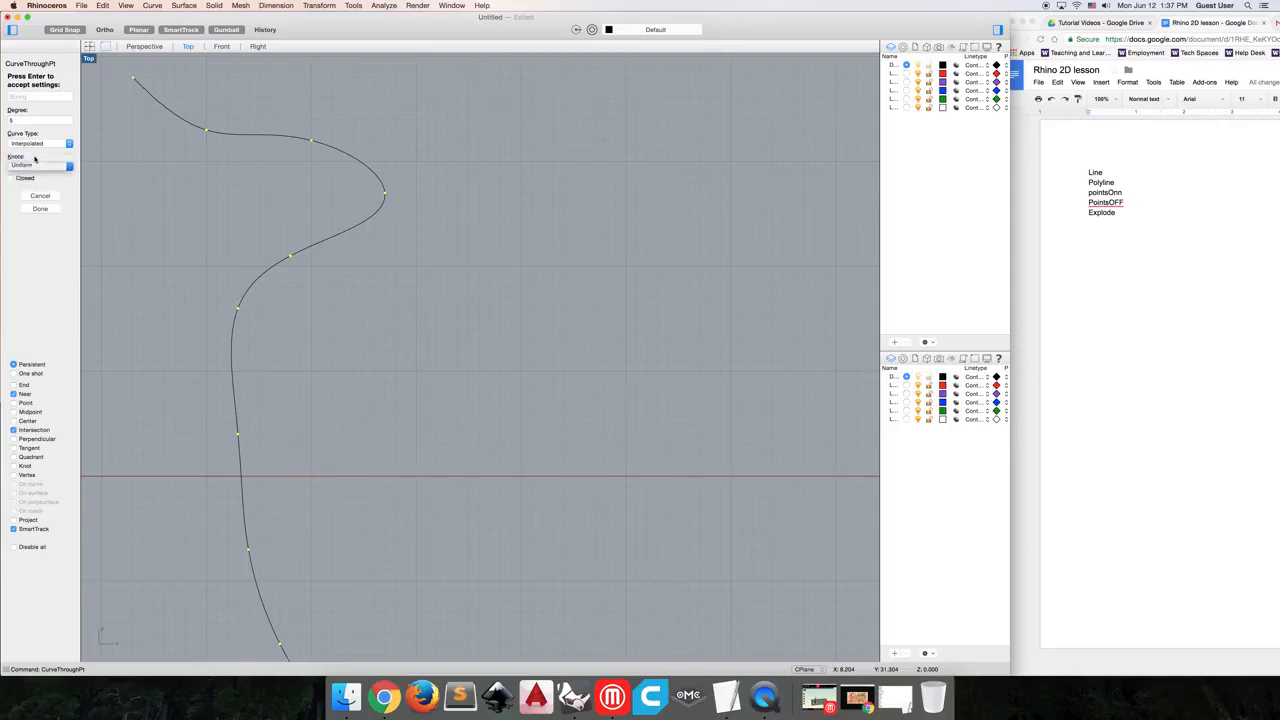
{"action": "left_click", "coordinate": [40, 165]}
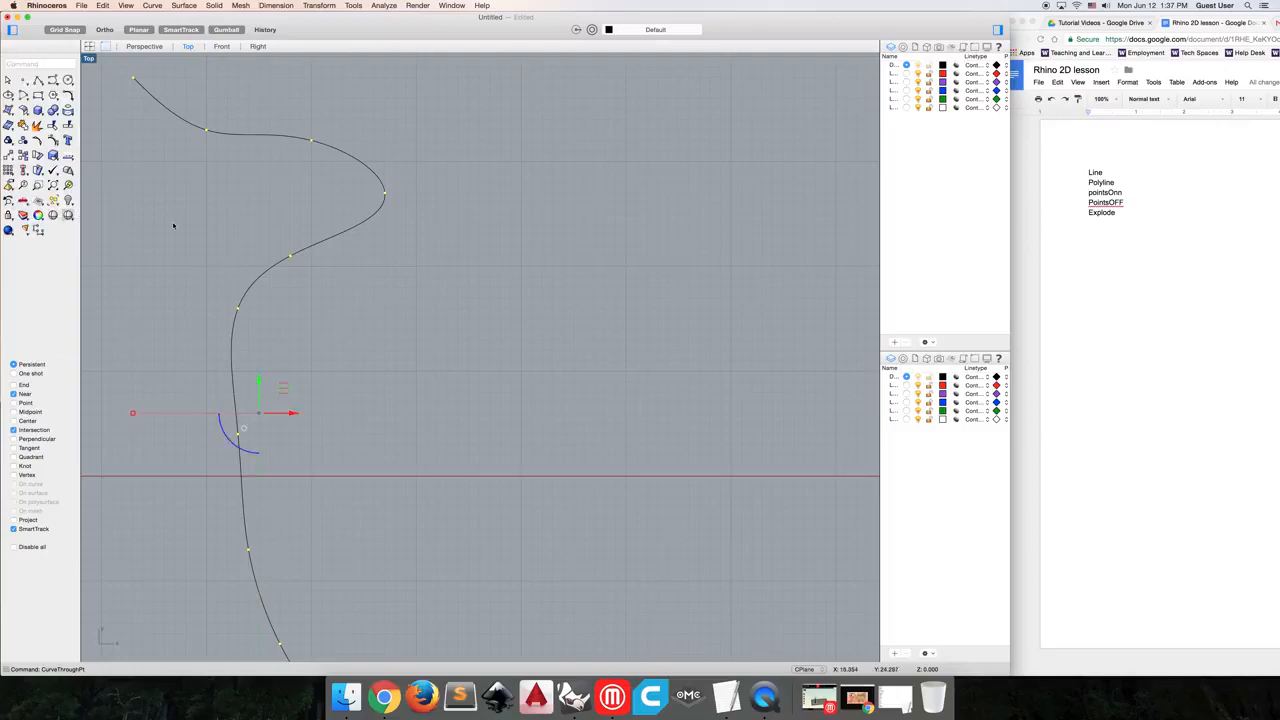
{"action": "mouse_move", "coordinate": [293, 262]}
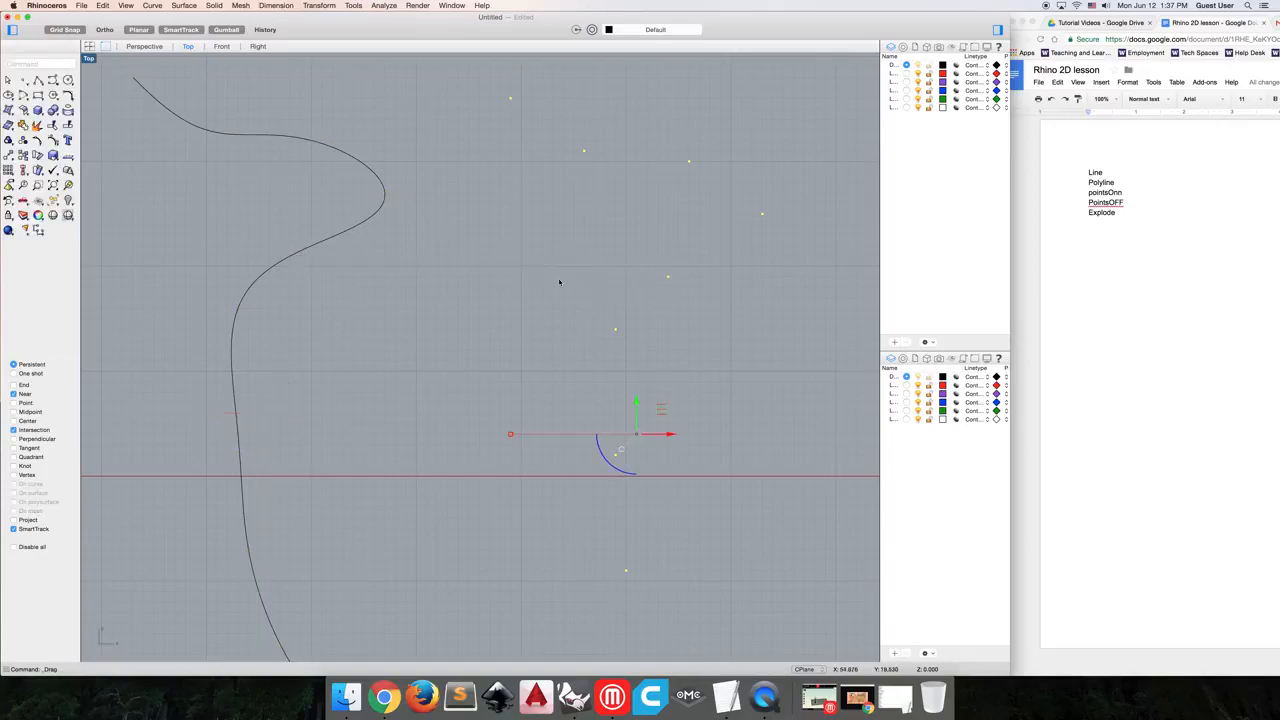
{"action": "mouse_move", "coordinate": [246, 150]}
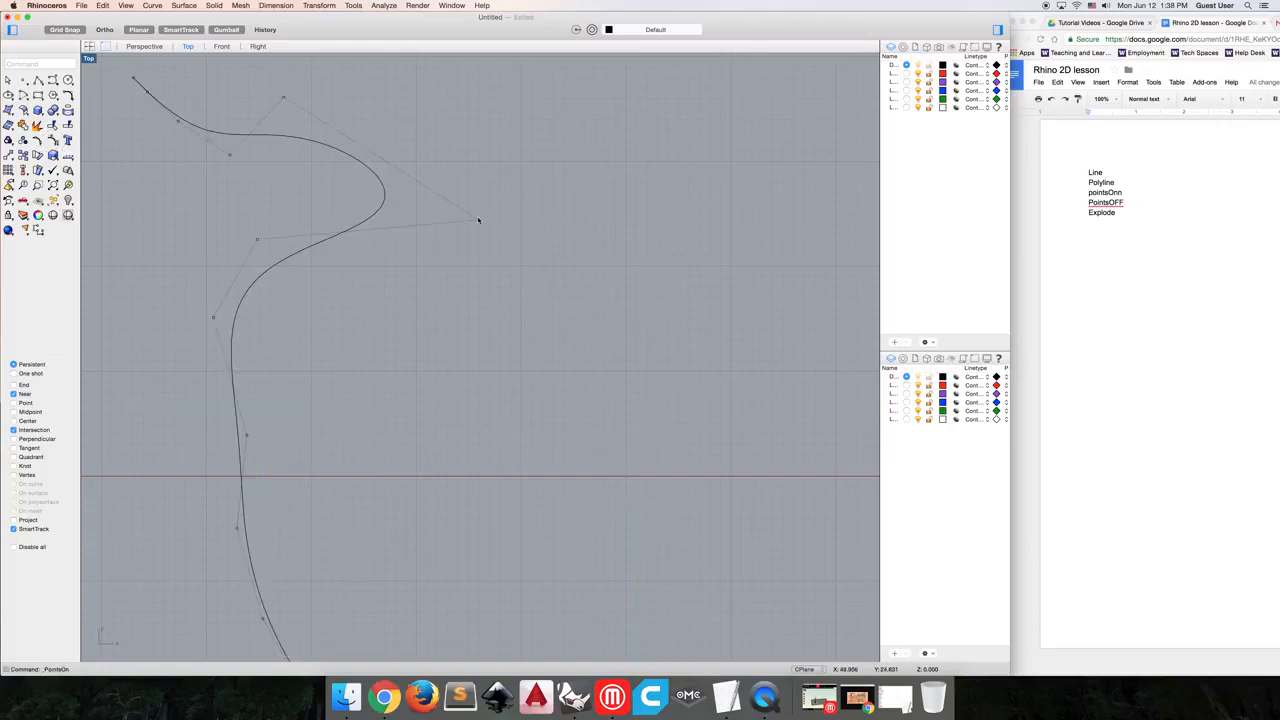
Step: Drag a control point to push the curve's upper bulge further right
{"action": "left_click_drag", "start_coordinate": [478, 220], "coordinate": [662, 242]}
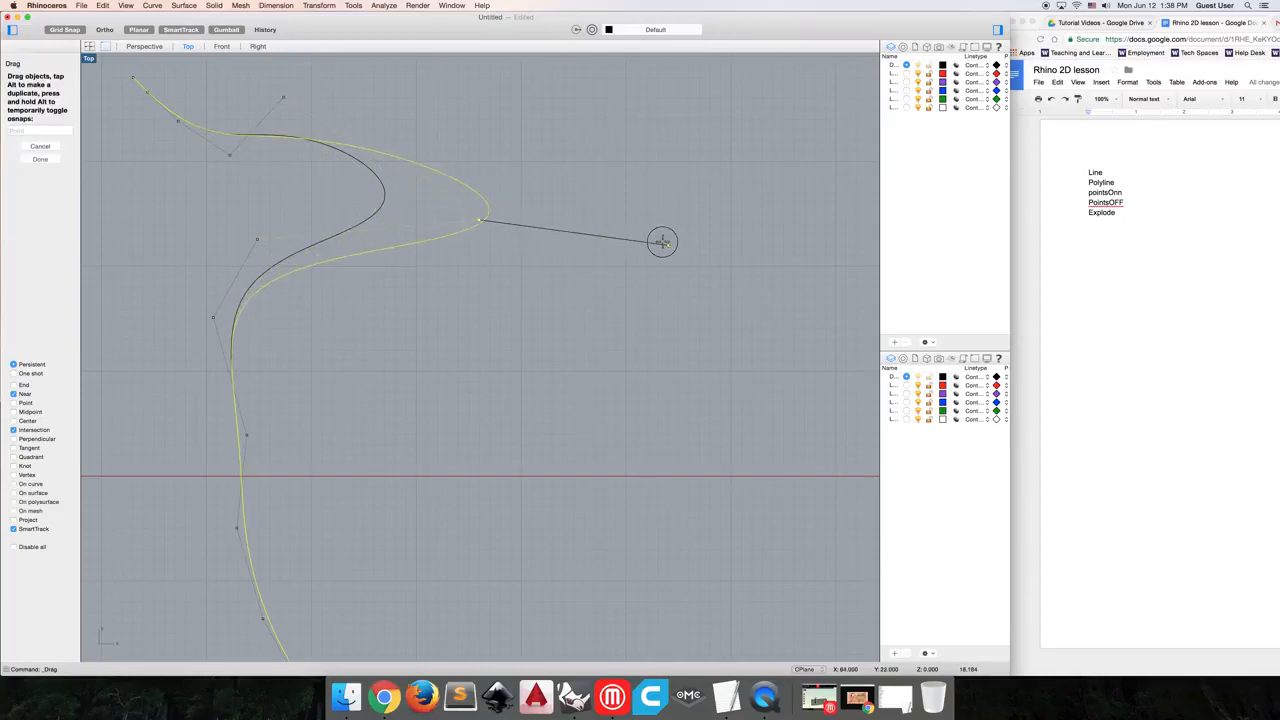